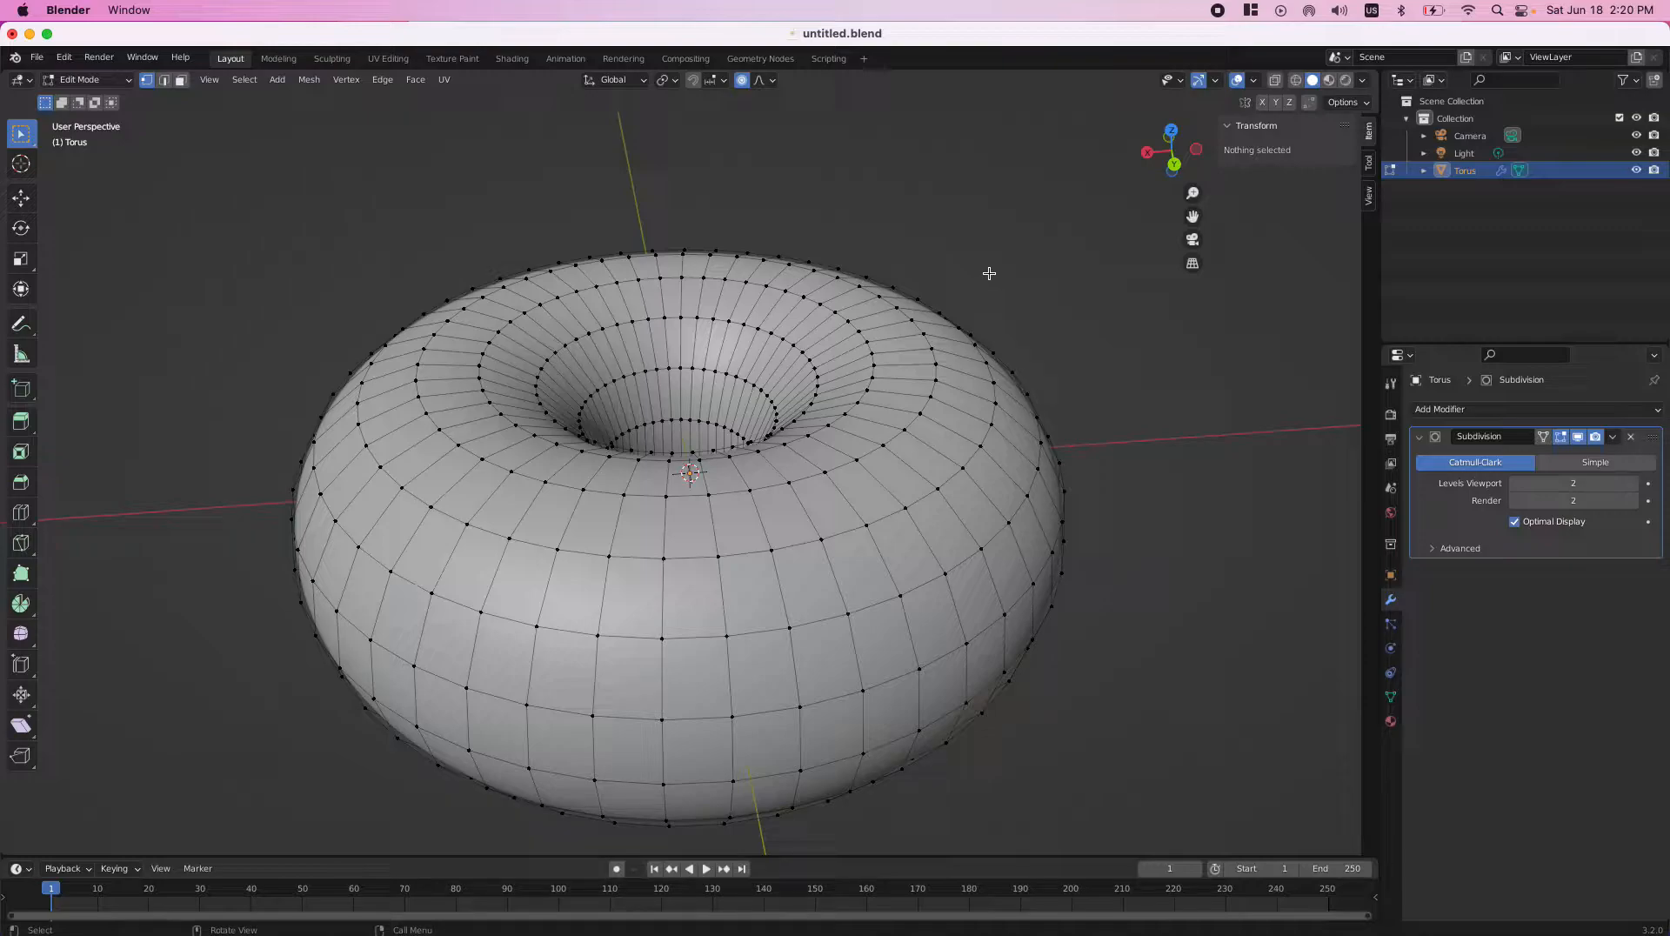
mouse_move(1002, 267)
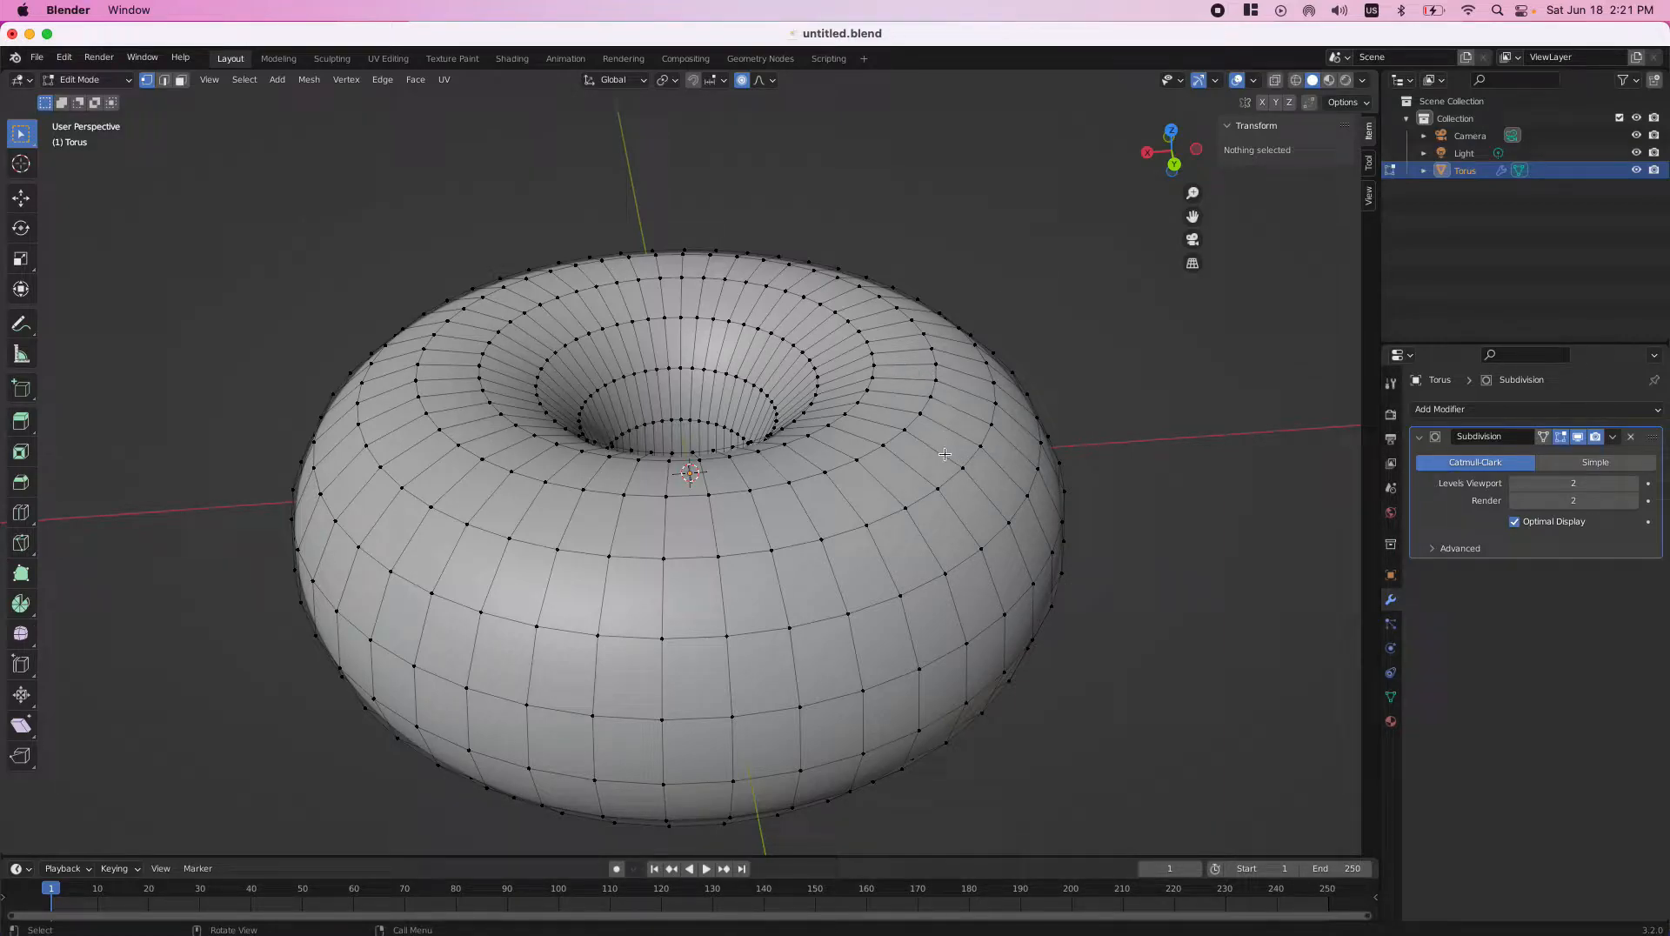
Move a right-side torus vertex with proportional editing at size 1000, then deselect all
click(960, 467)
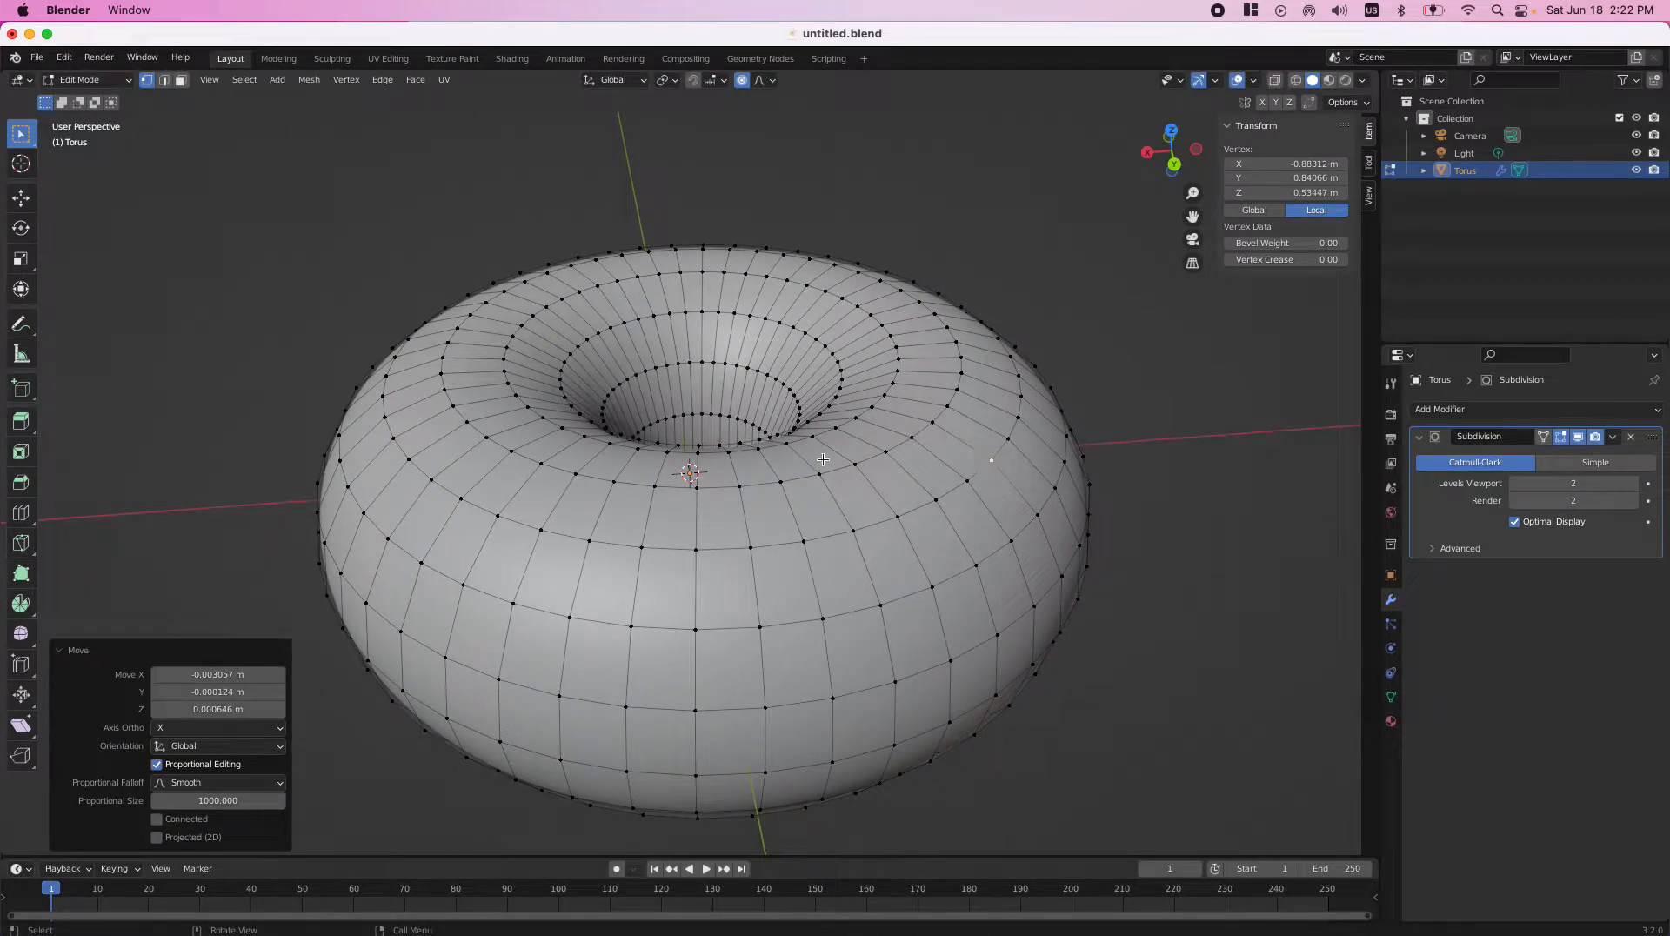
mouse_move(996, 480)
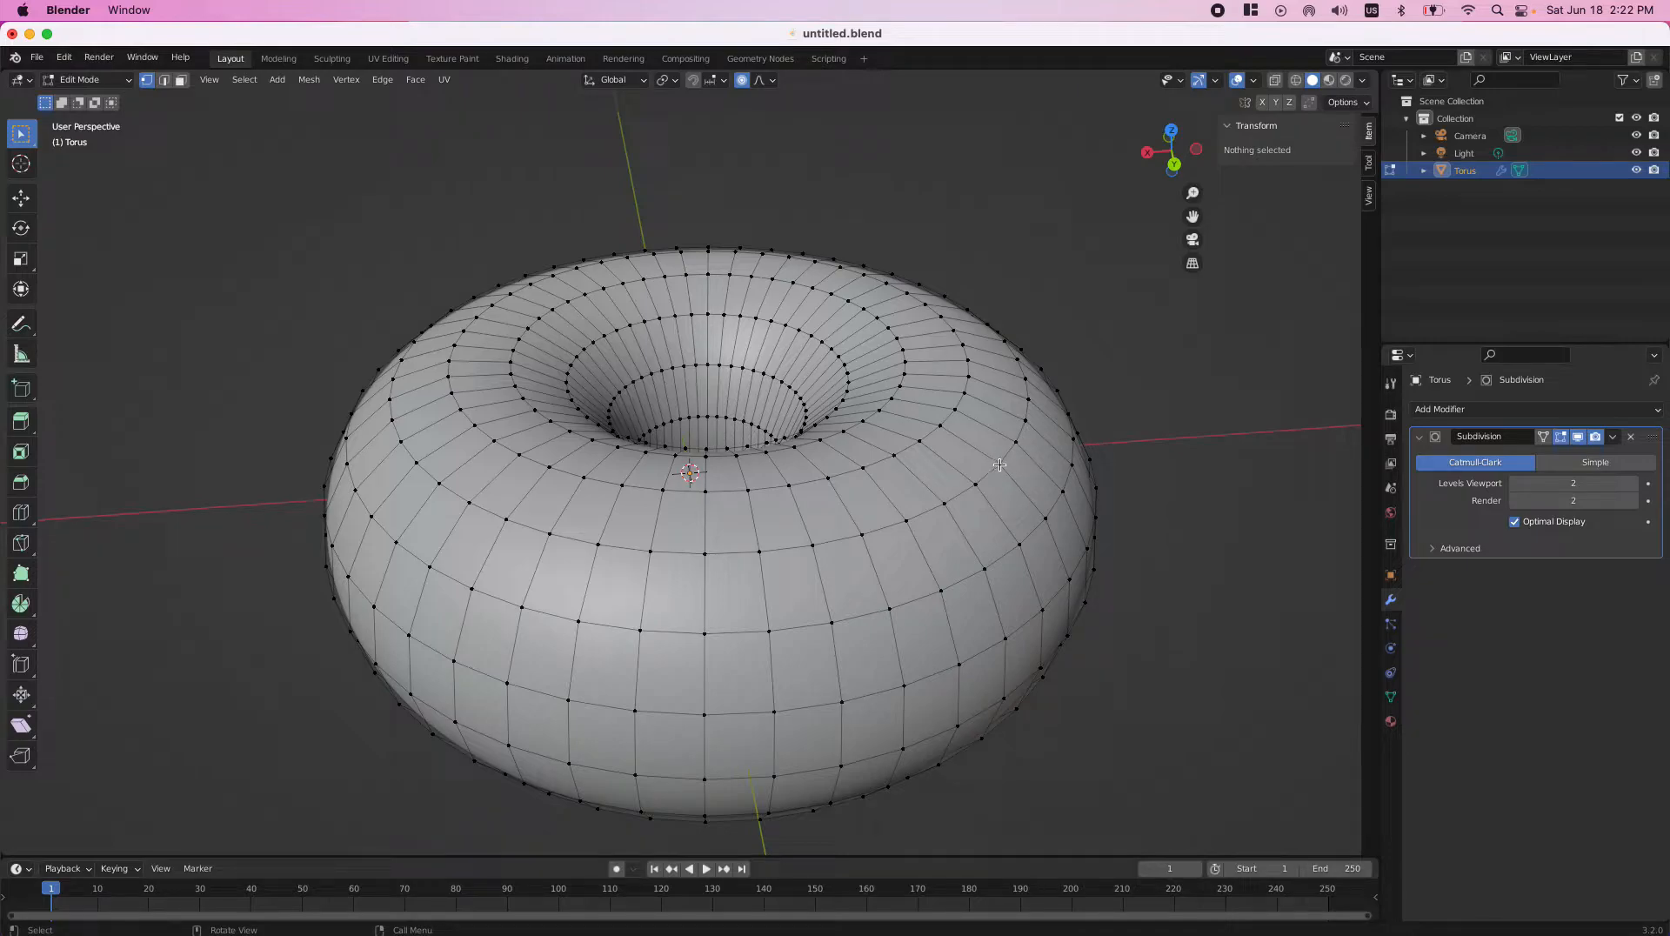
Nudge a right-side torus vertex with the proportional size shrunk to about 0.017
click(996, 466)
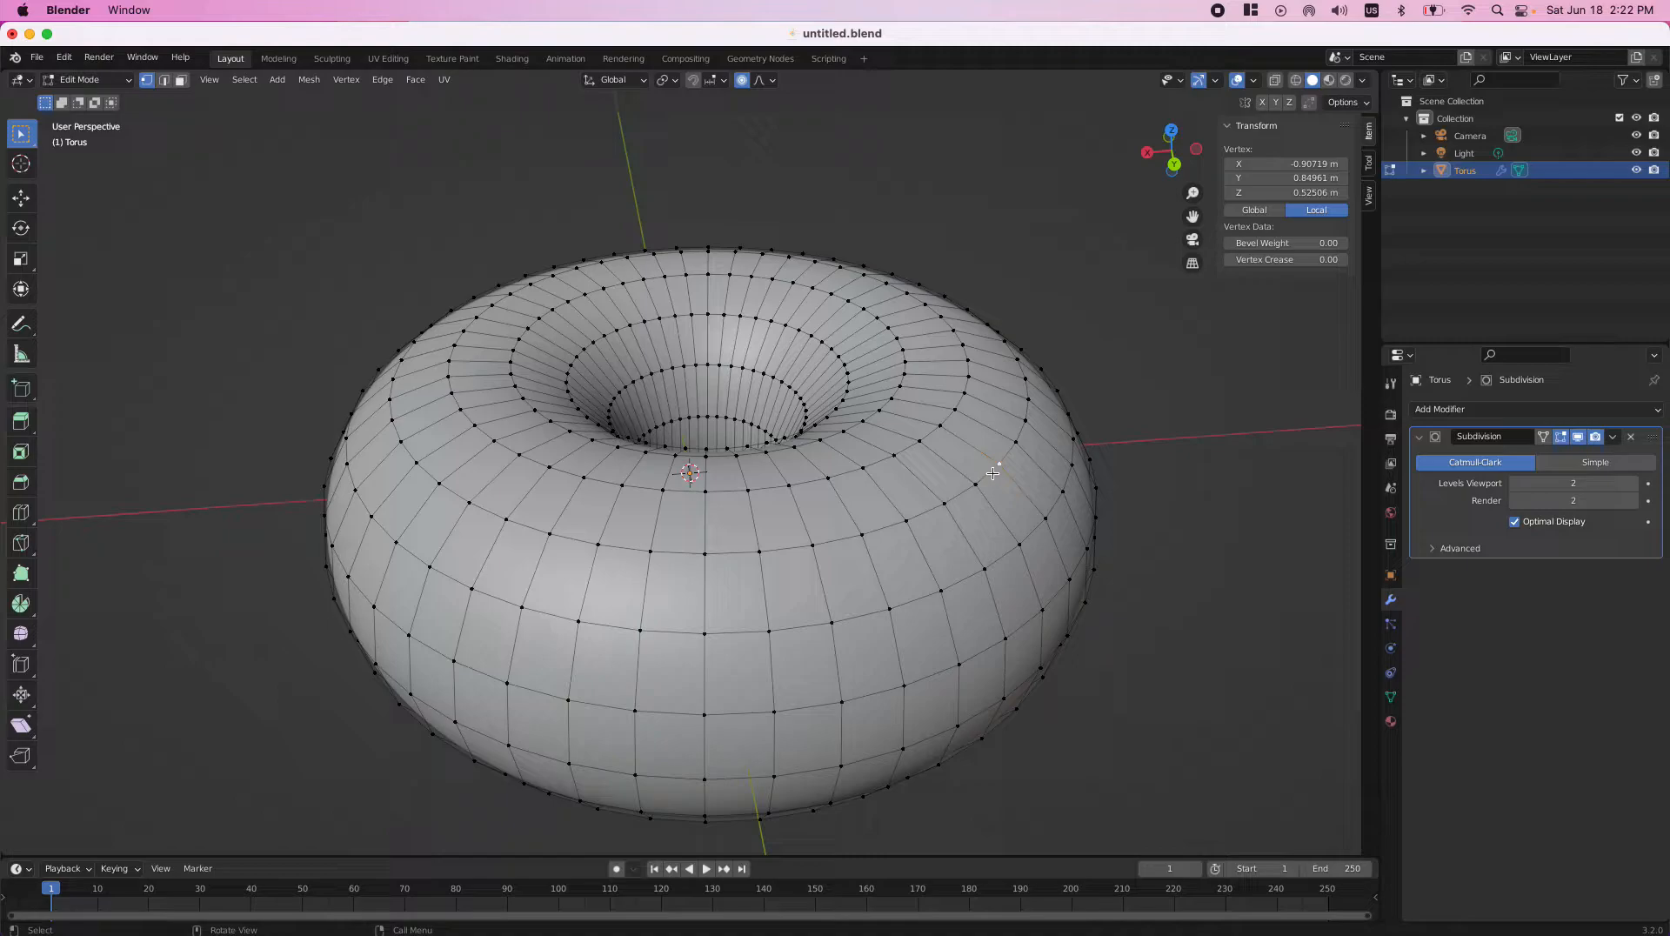
mouse_move(987, 477)
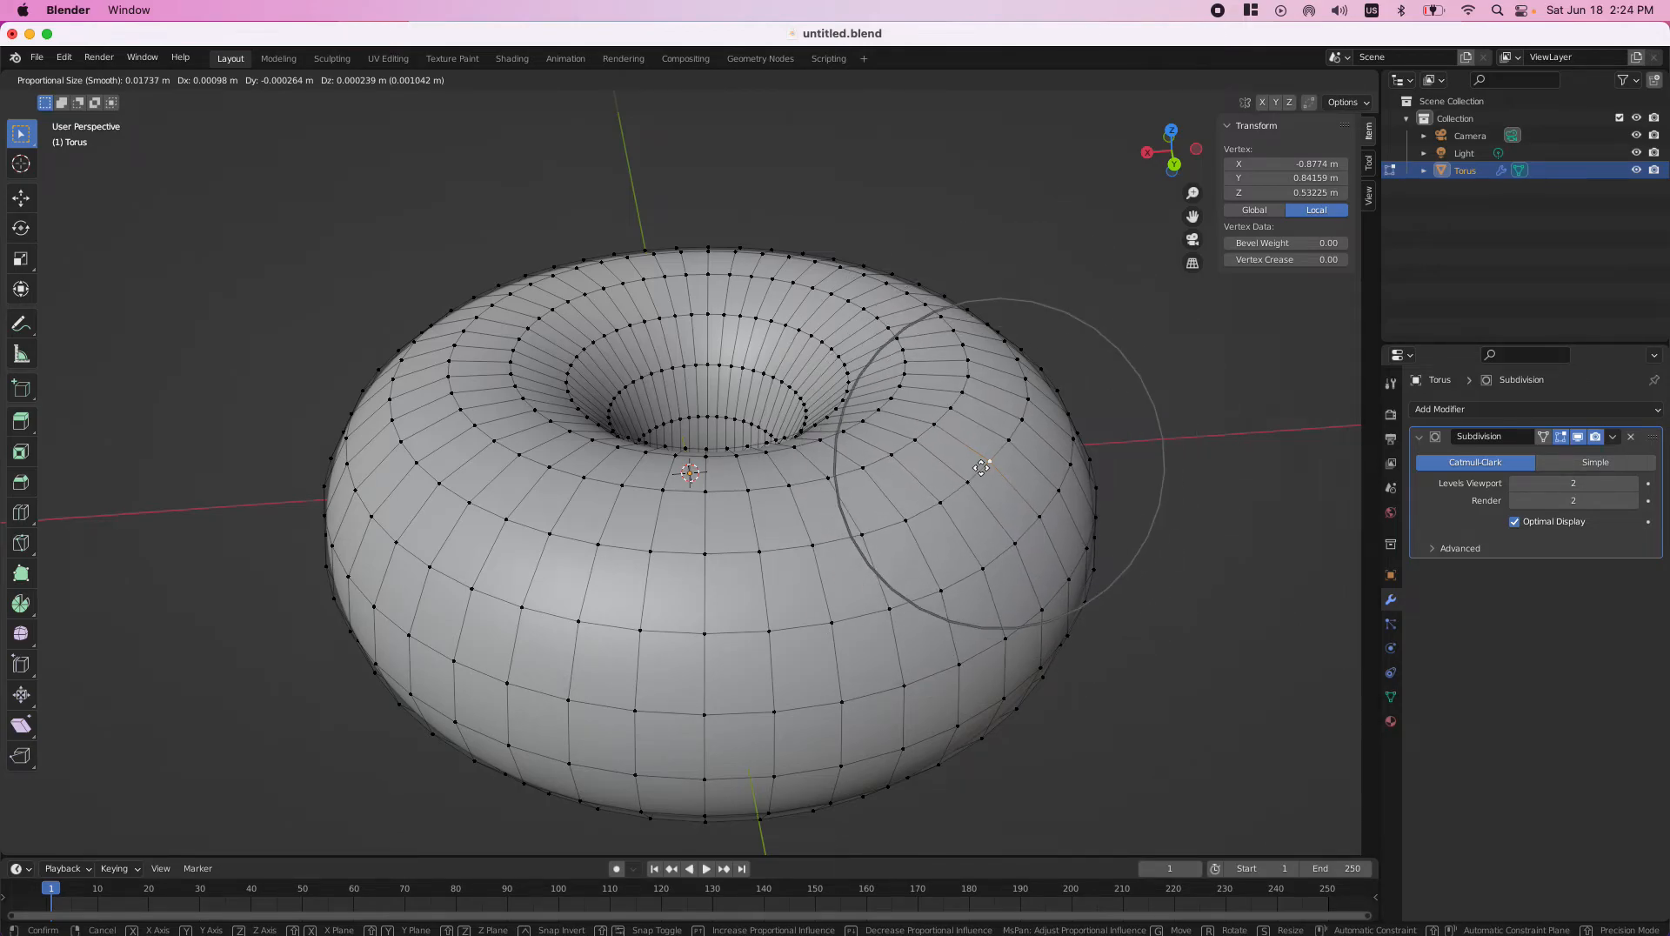
click(971, 471)
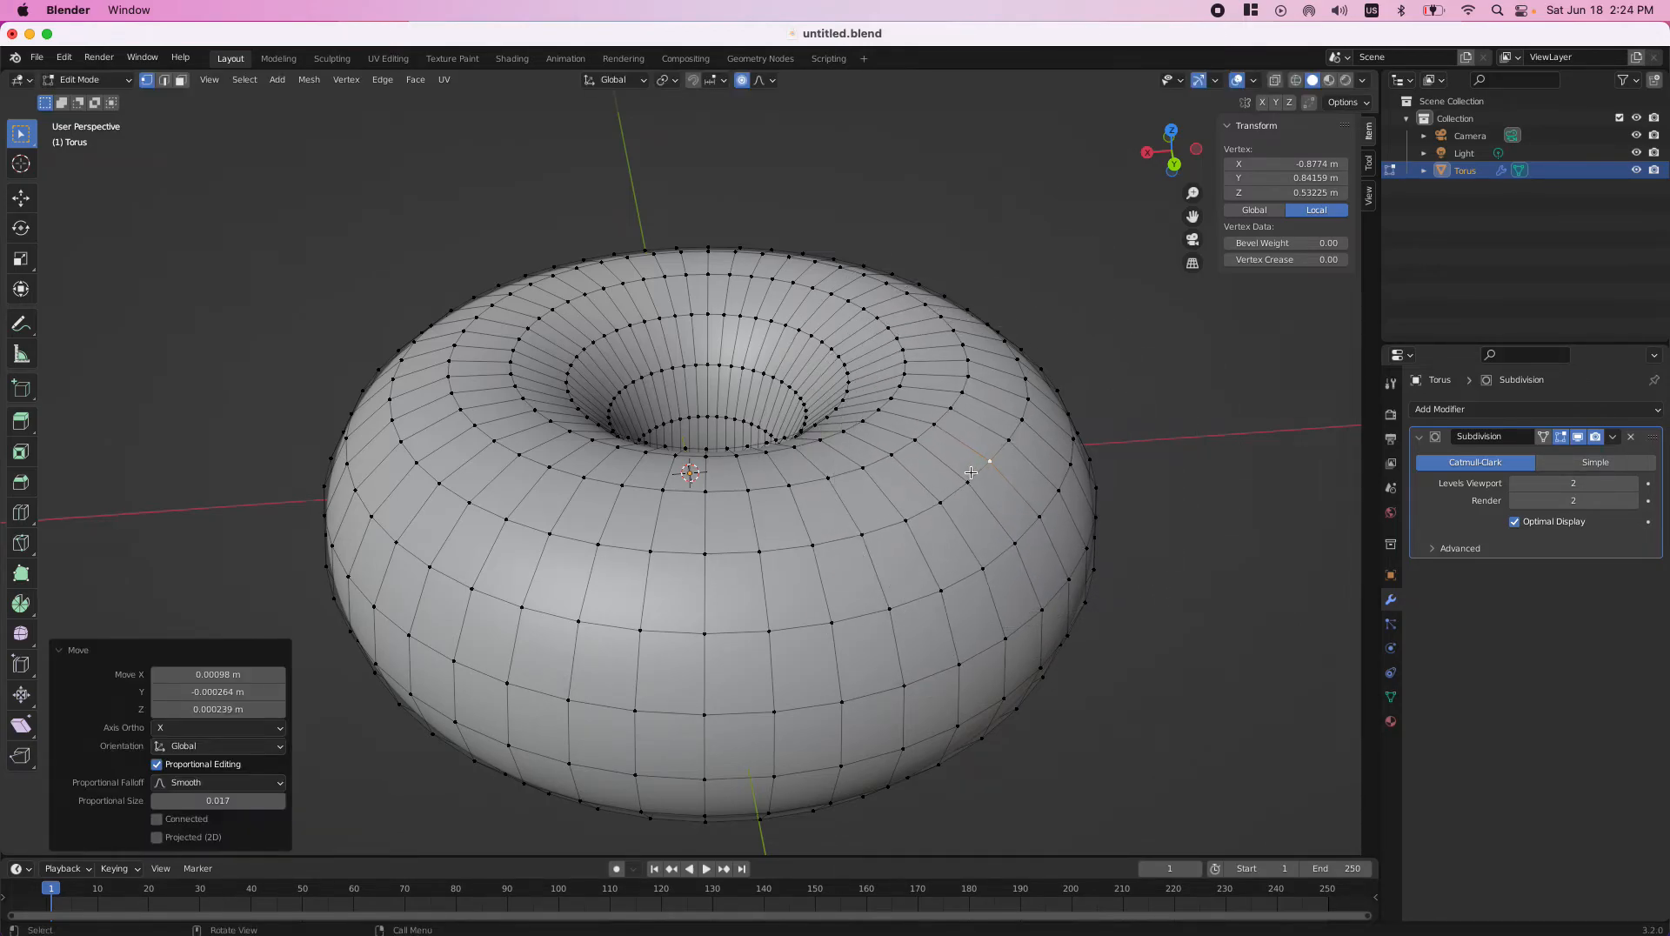